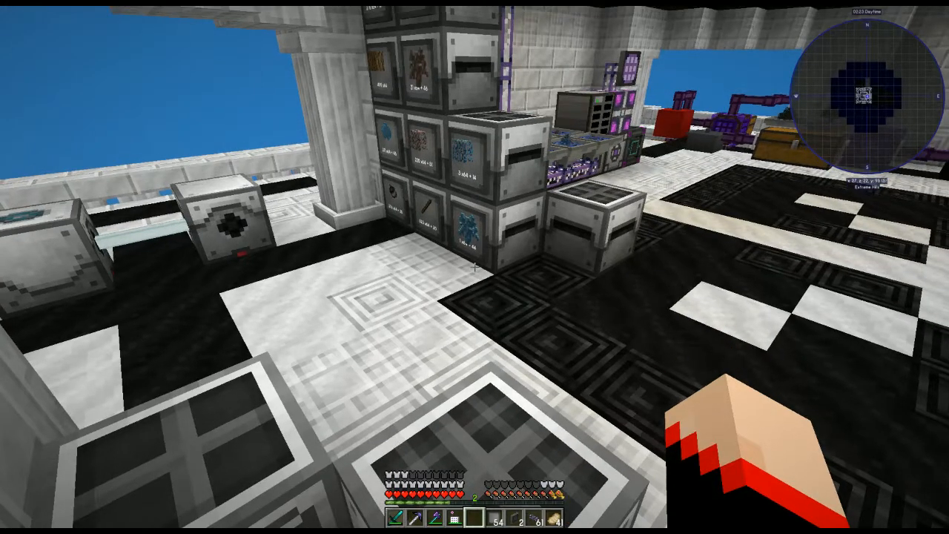
mouse_move(475, 253)
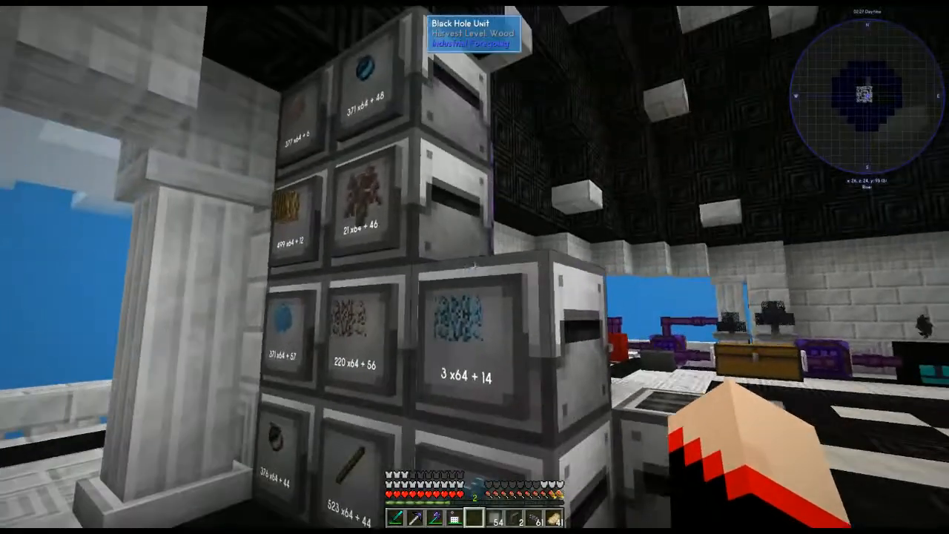
mouse_move(475, 266)
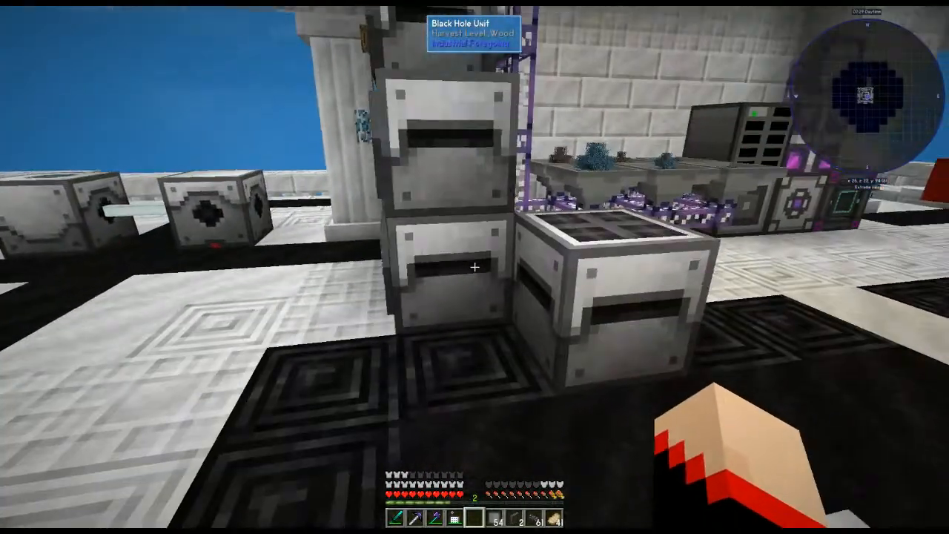
mouse_move(474, 267)
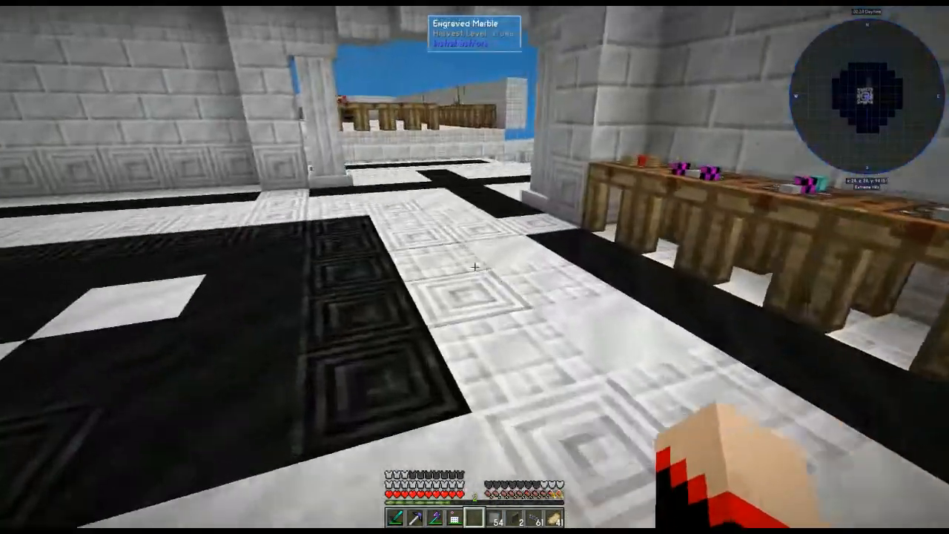
mouse_move(475, 267)
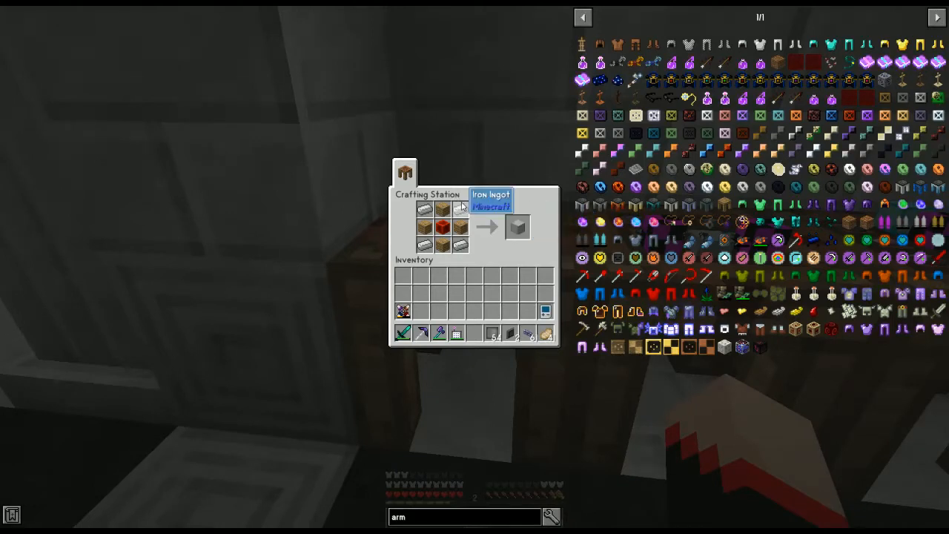
mouse_move(325, 282)
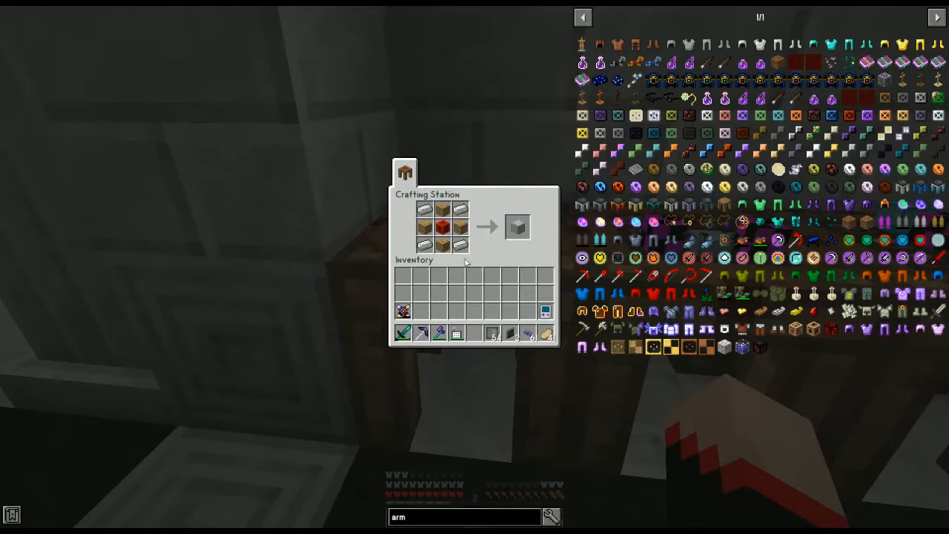
mouse_move(459, 228)
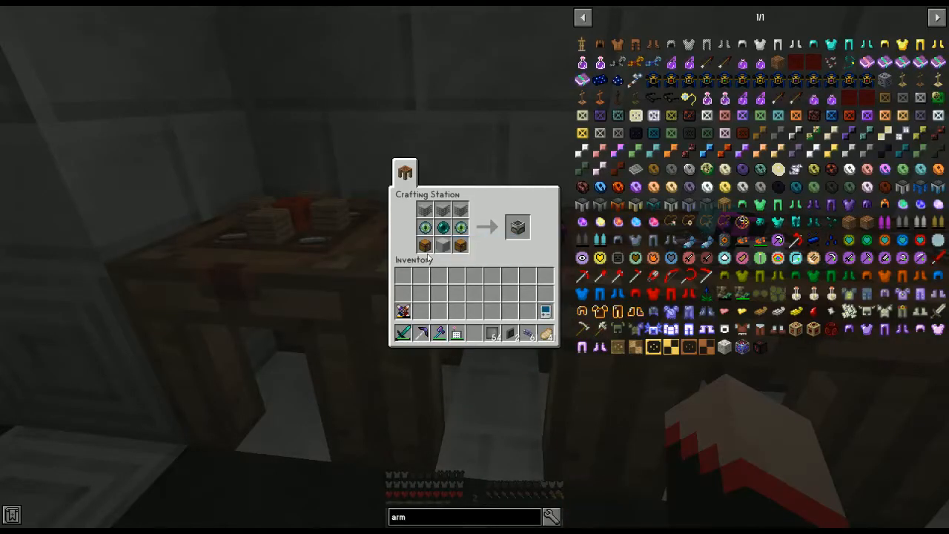
mouse_move(422, 229)
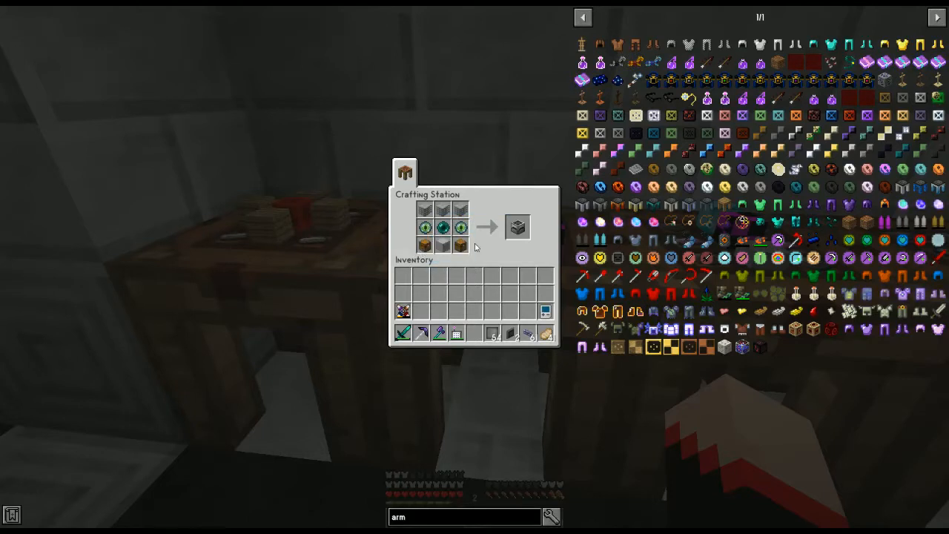
mouse_move(518, 228)
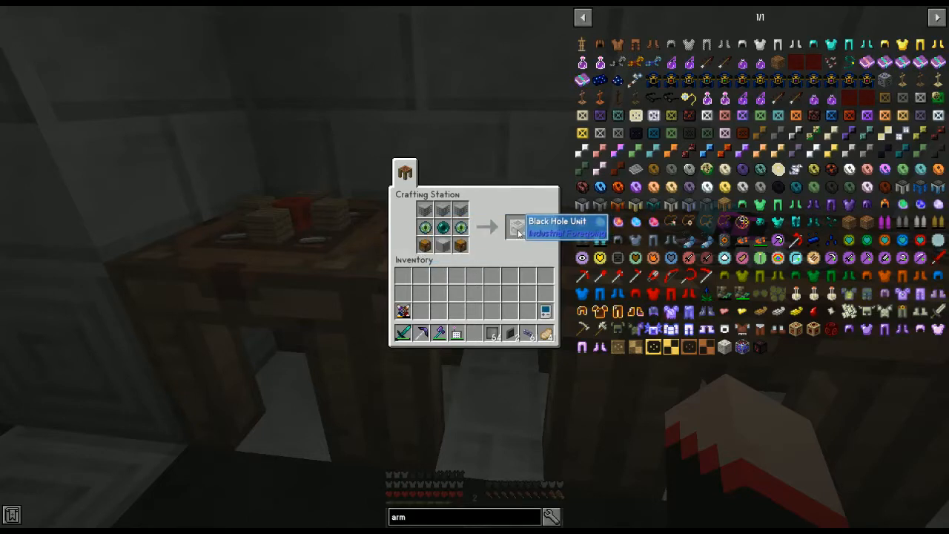
Close the Black Hole Unit recipe and empty unit, then review and close the controller recipe.
key("Escape")
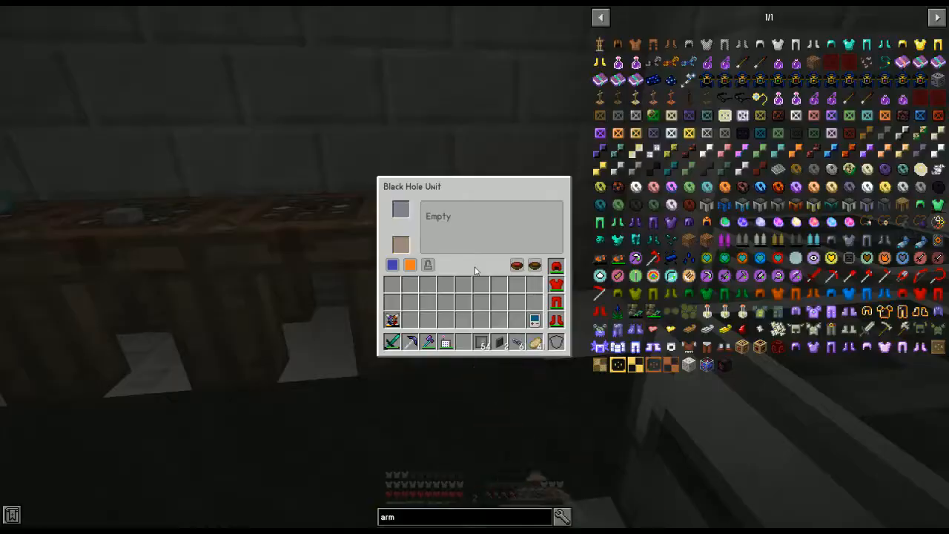
key("Escape")
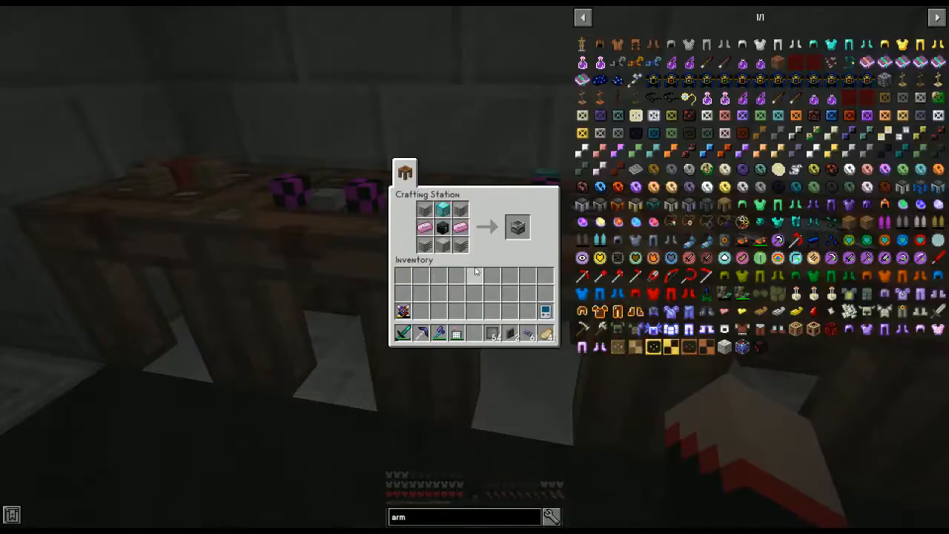
mouse_move(516, 228)
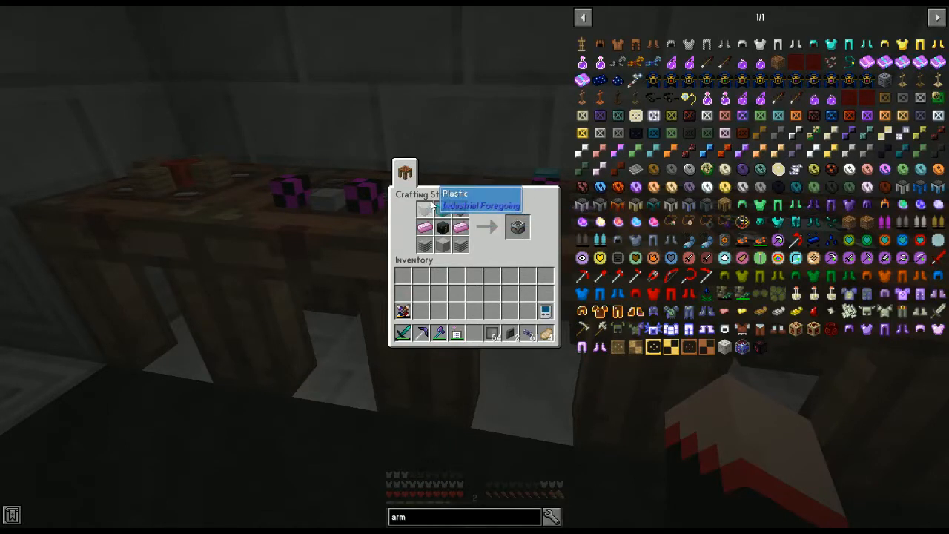
mouse_move(443, 246)
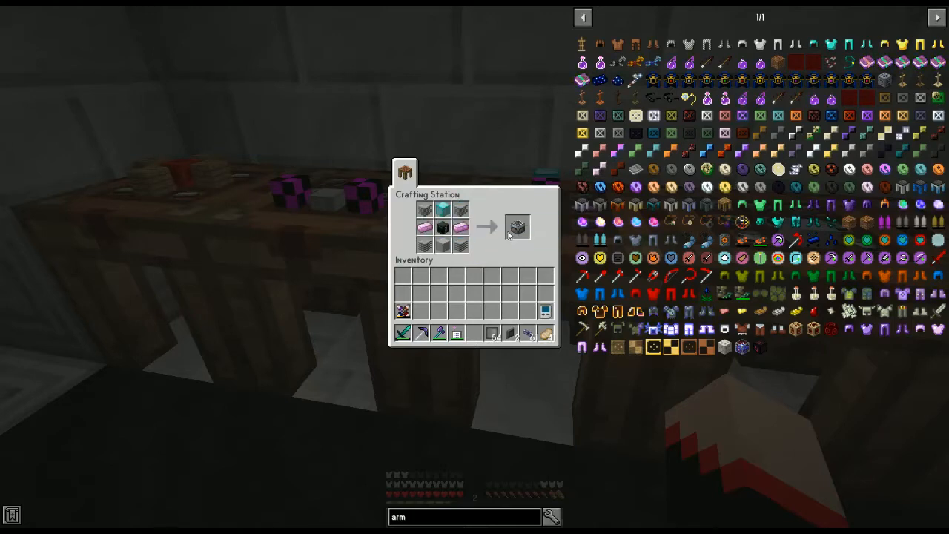
key("Escape")
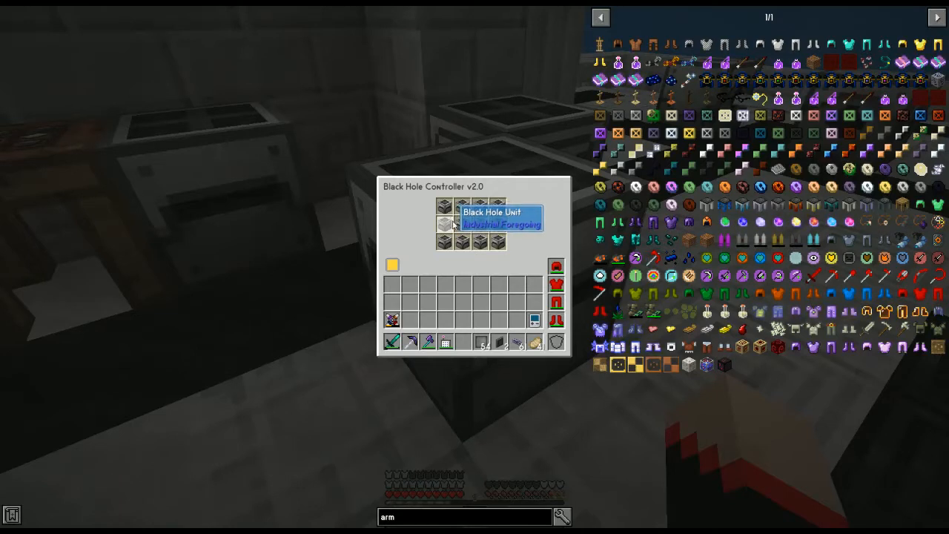
Close the Black Hole Controller v2.0 and browse the Black Hole Tank and label recipes.
key("Escape")
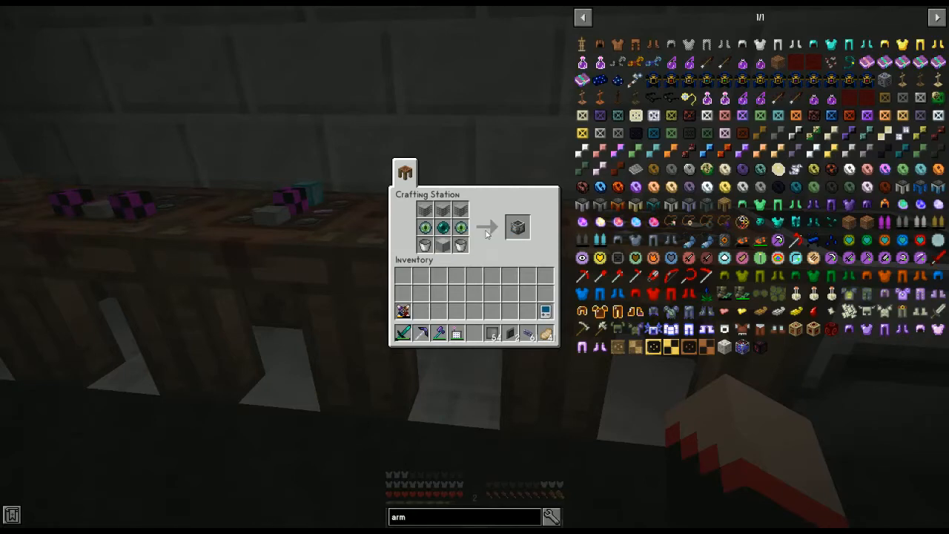
key("Escape")
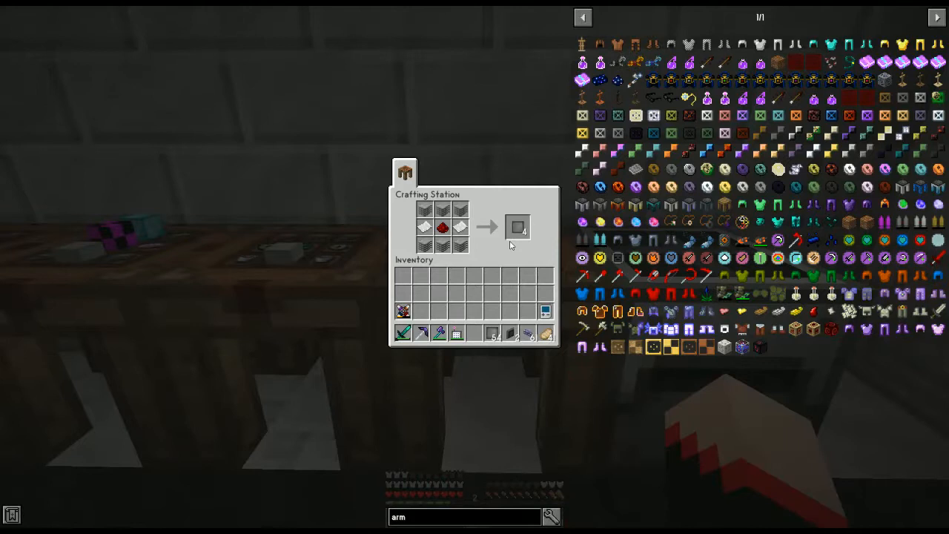
mouse_move(463, 210)
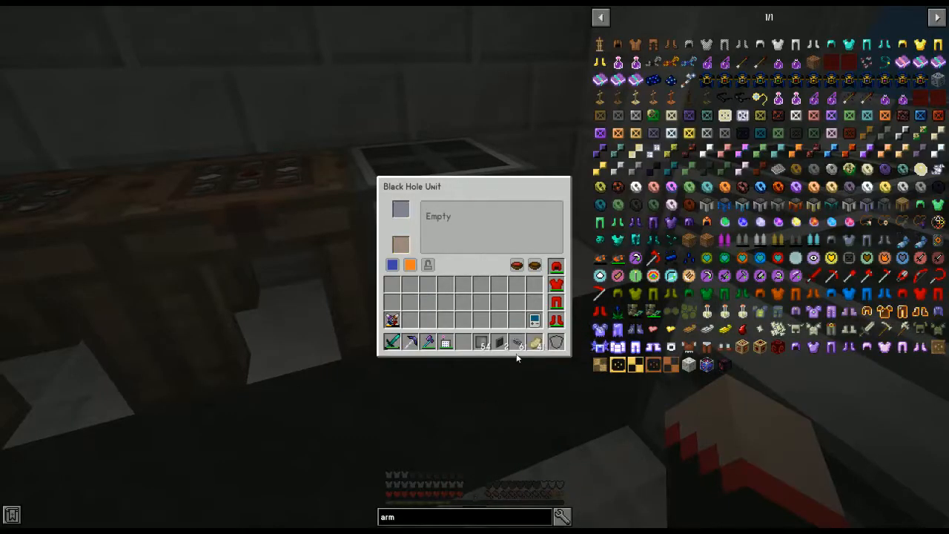
Deposit the 61 ME Glass Cables in the unit, check the count, and withdraw them all.
key("Escape")
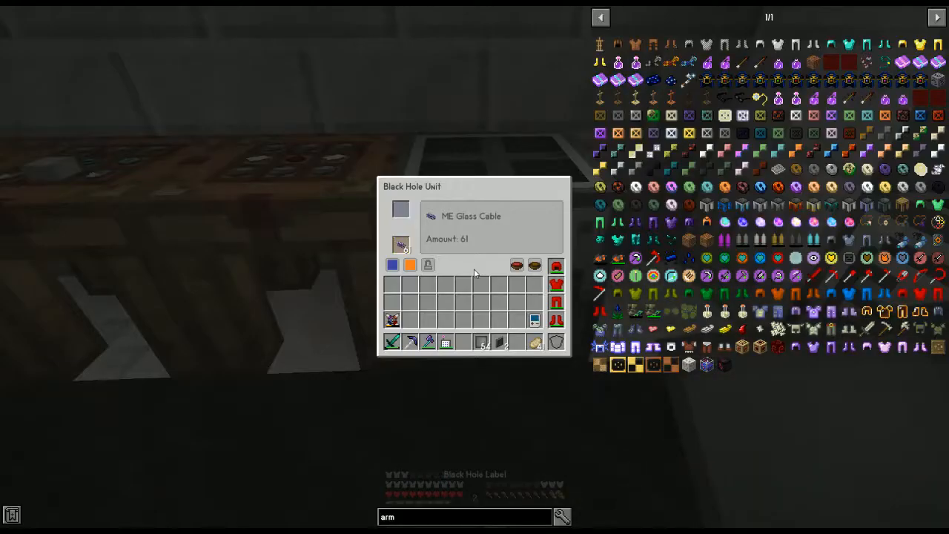
key("Escape")
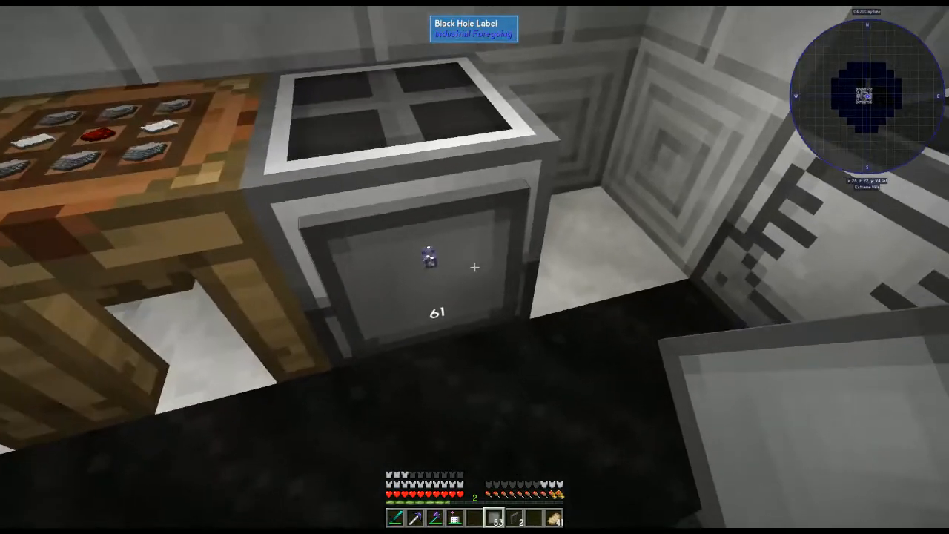
mouse_move(475, 267)
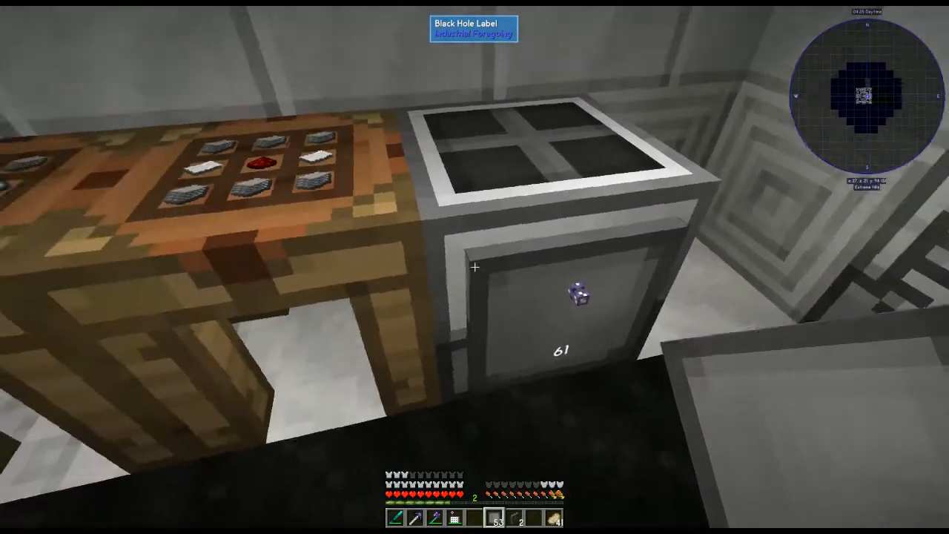
right_click(577, 304)
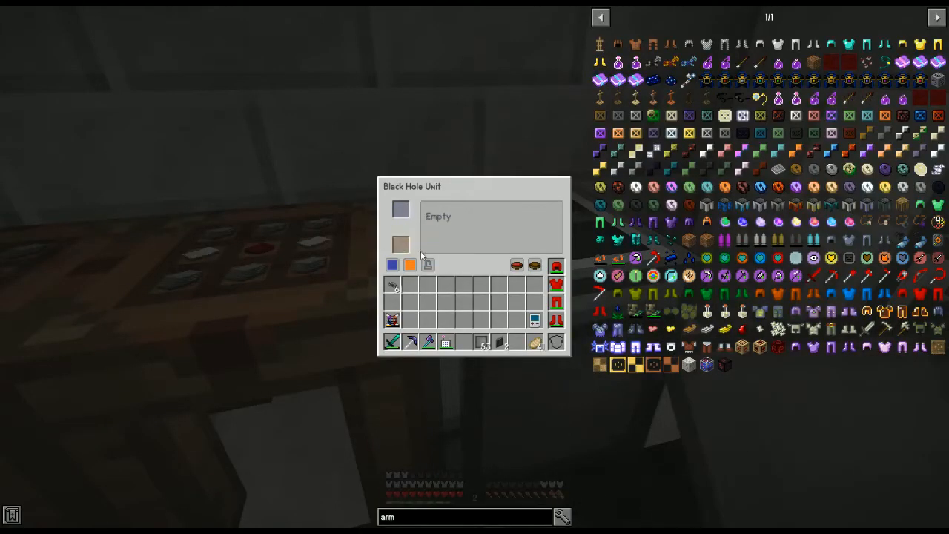
key("Escape")
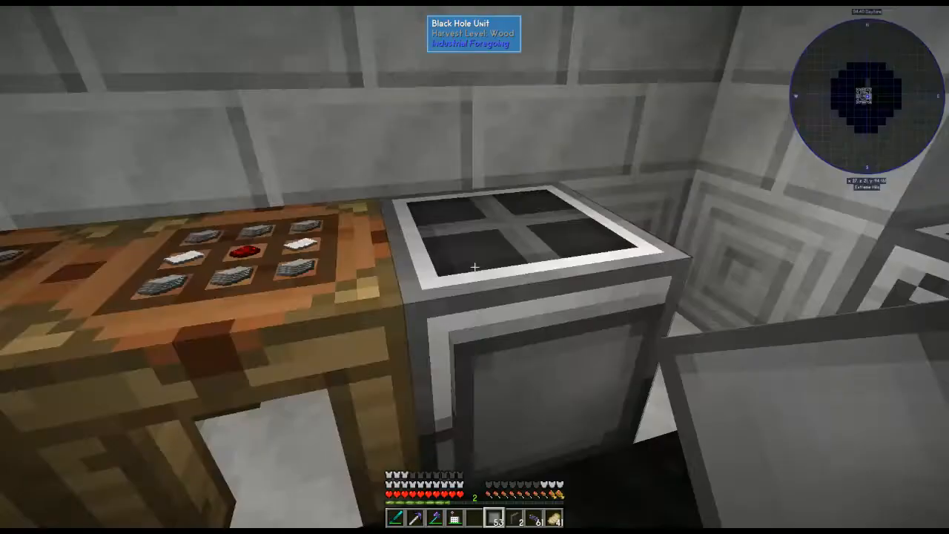
mouse_move(475, 267)
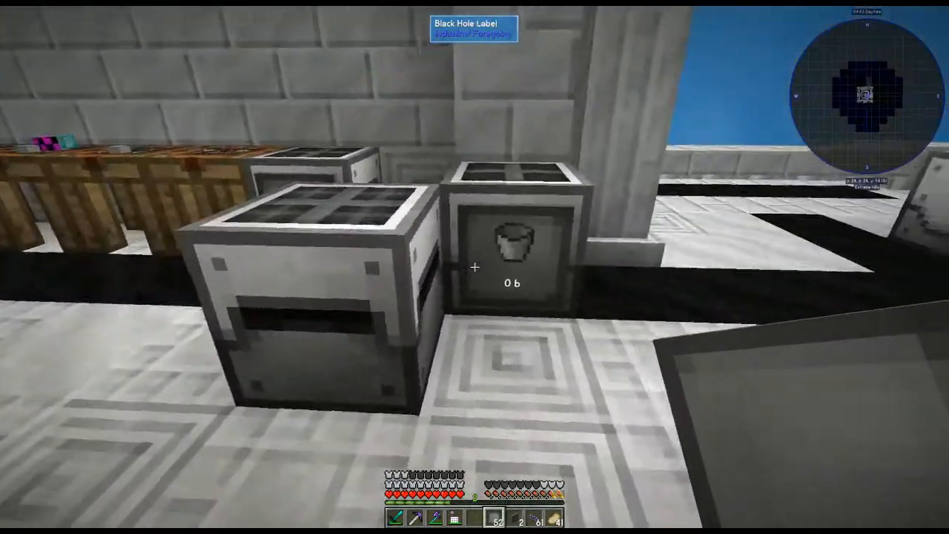
mouse_move(475, 267)
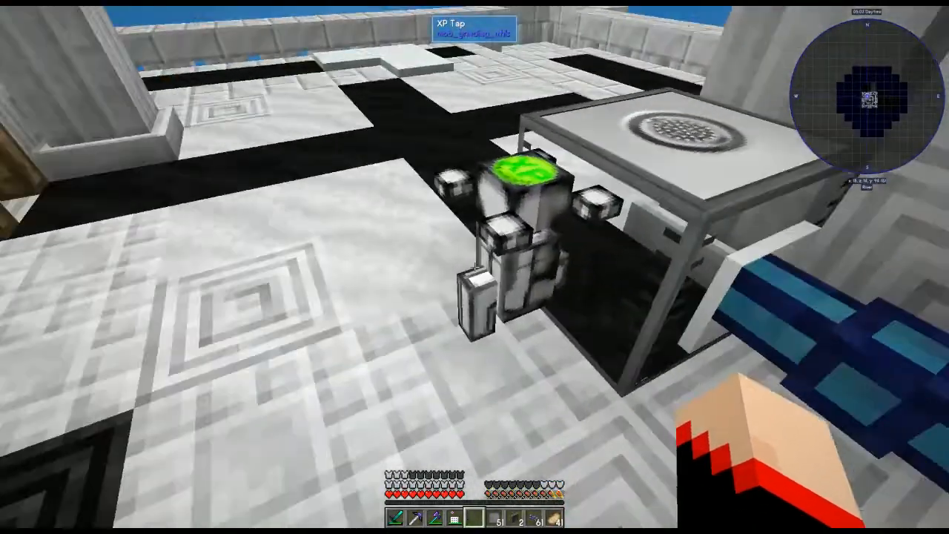
mouse_move(475, 267)
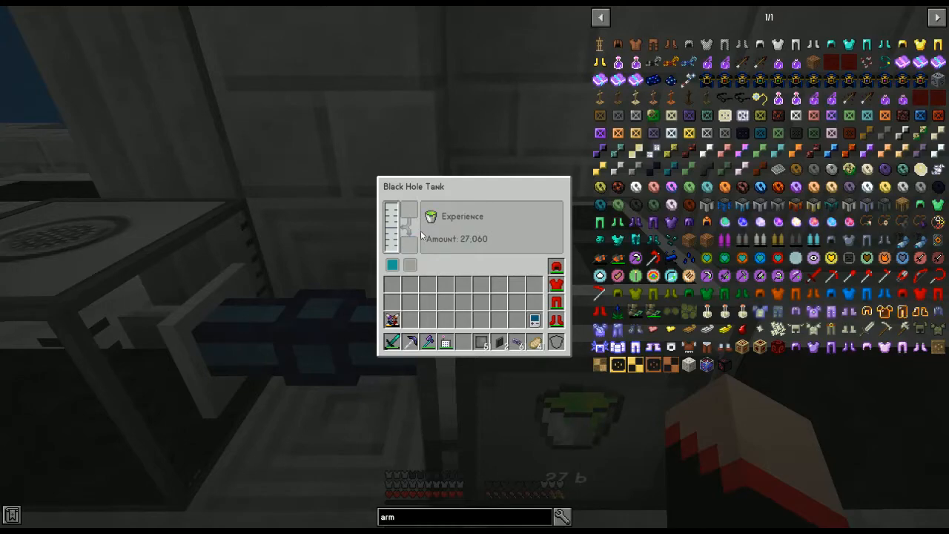
Close the Black Hole Tank, inspect the unit wall, and read the 64k cell's 3 item types.
key("Escape")
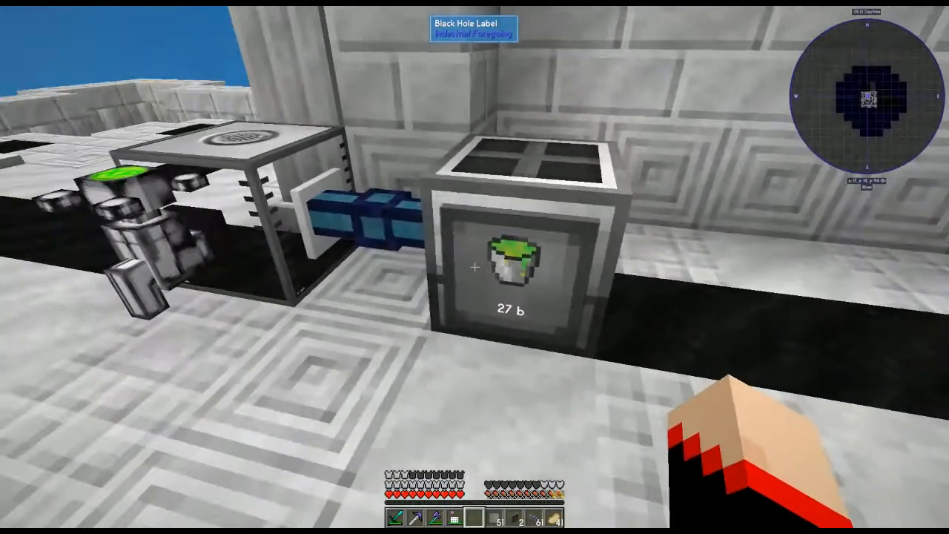
mouse_move(474, 267)
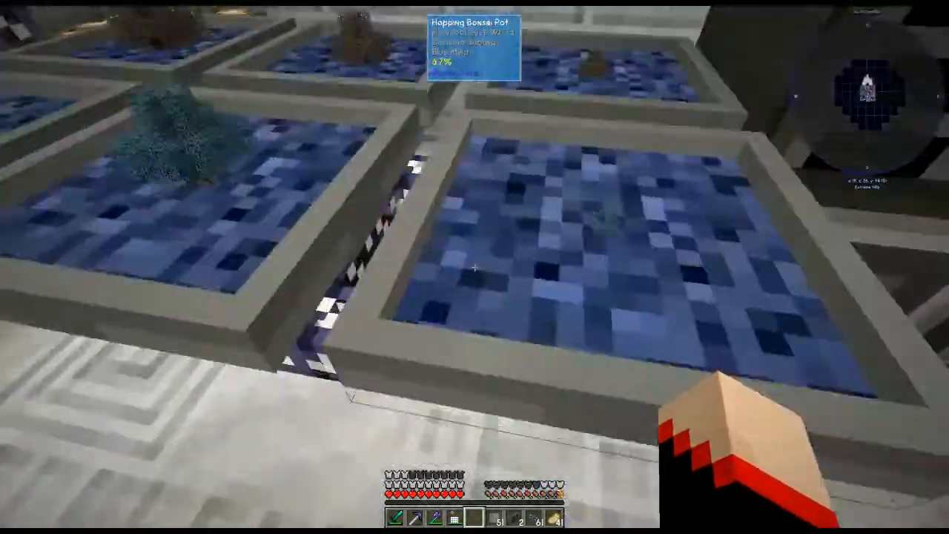
mouse_move(475, 267)
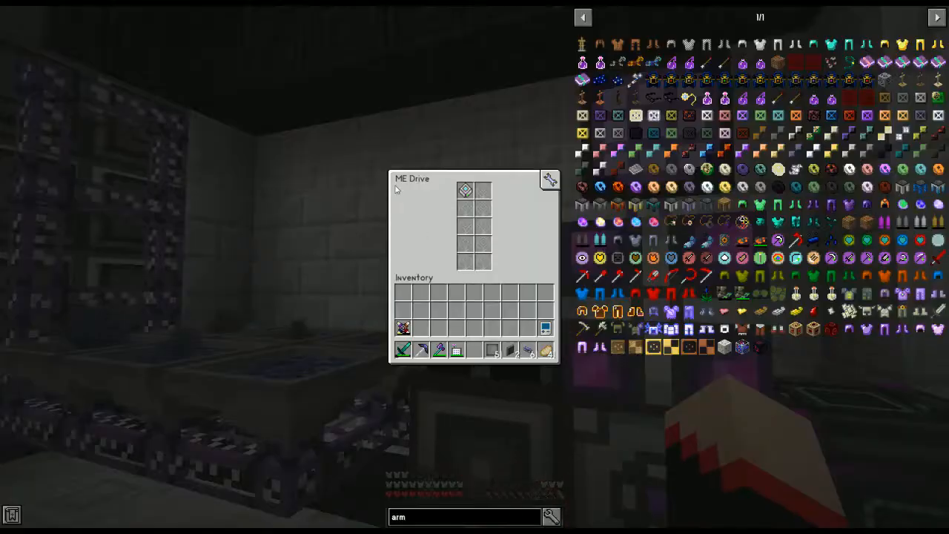
mouse_move(465, 191)
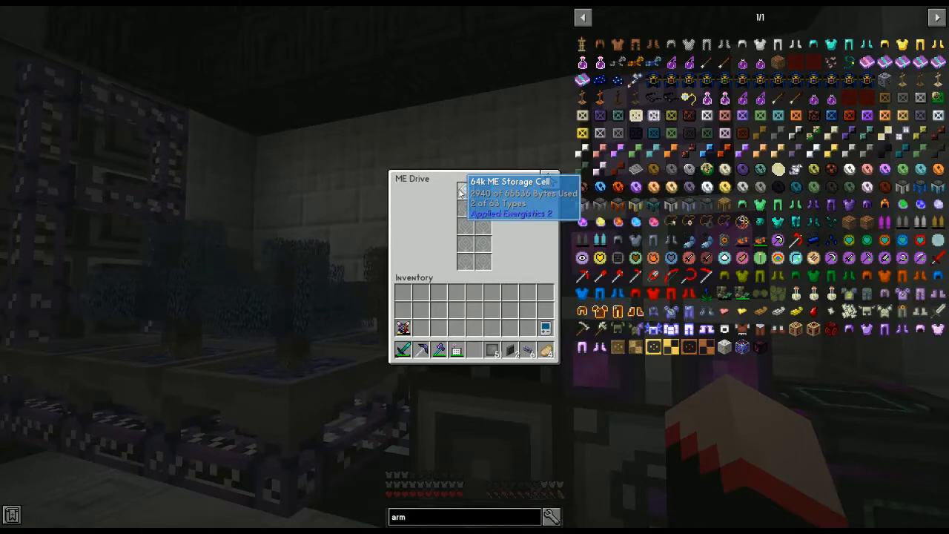
key("Escape")
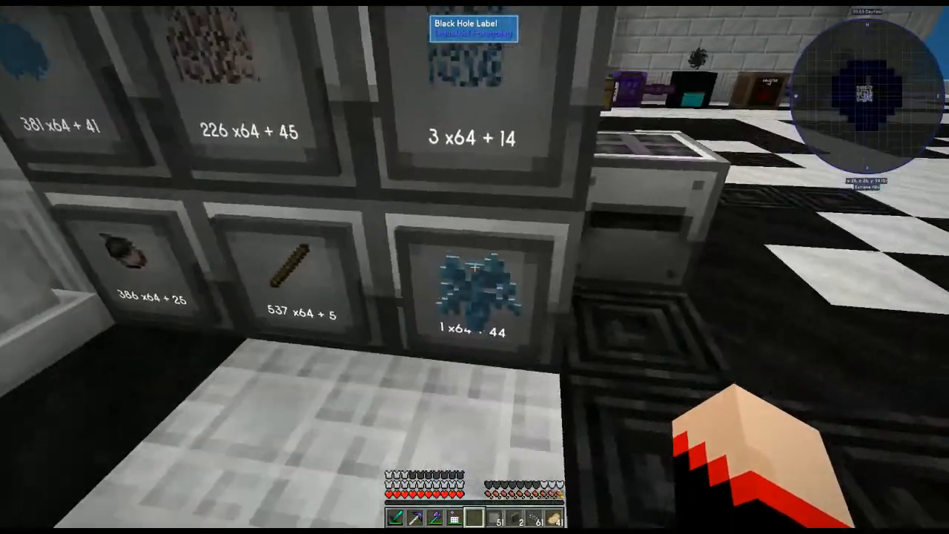
mouse_move(474, 267)
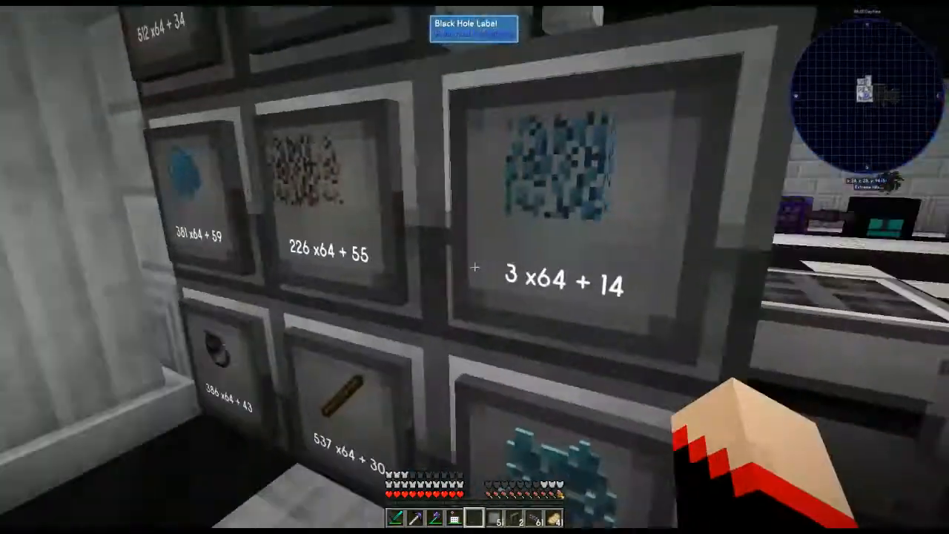
mouse_move(474, 267)
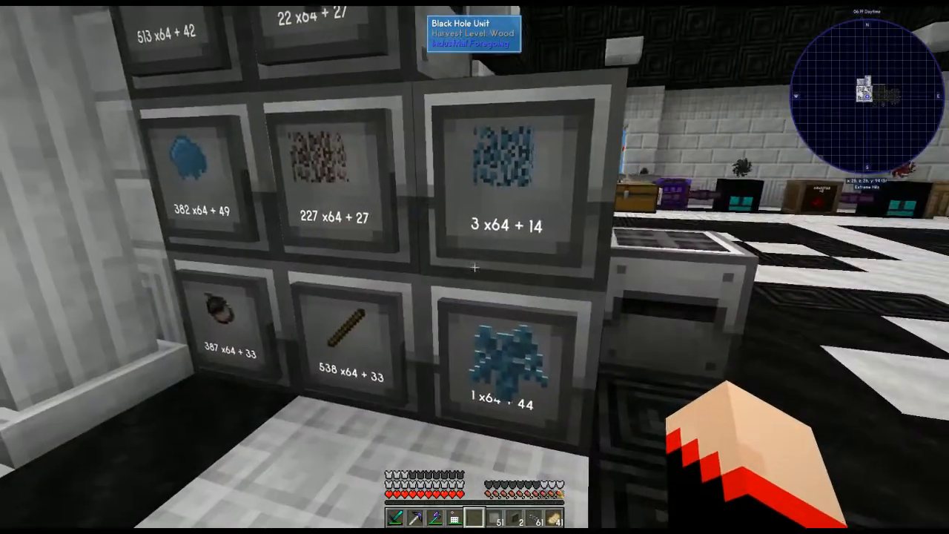
mouse_move(475, 267)
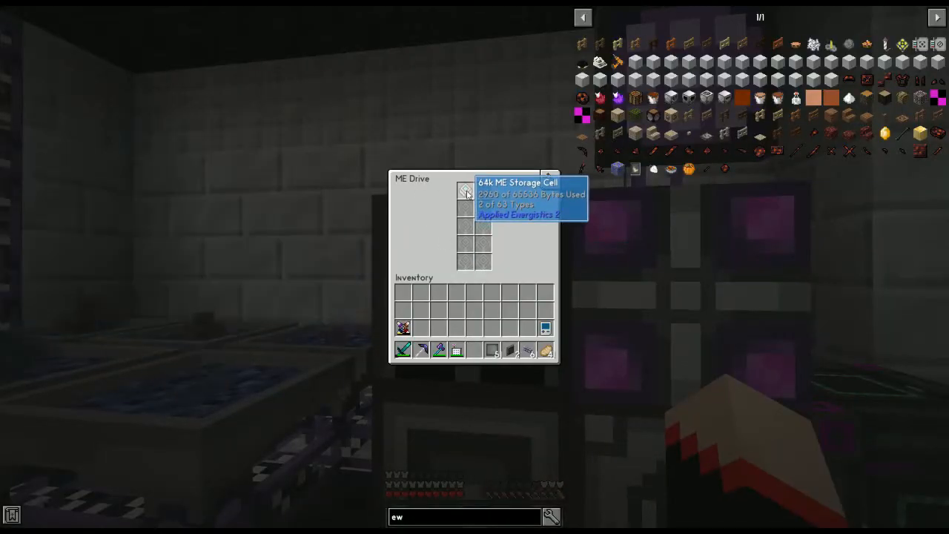
Check the Storage Bus's empty filter and its Priority of 0, then exit its settings.
key("Escape")
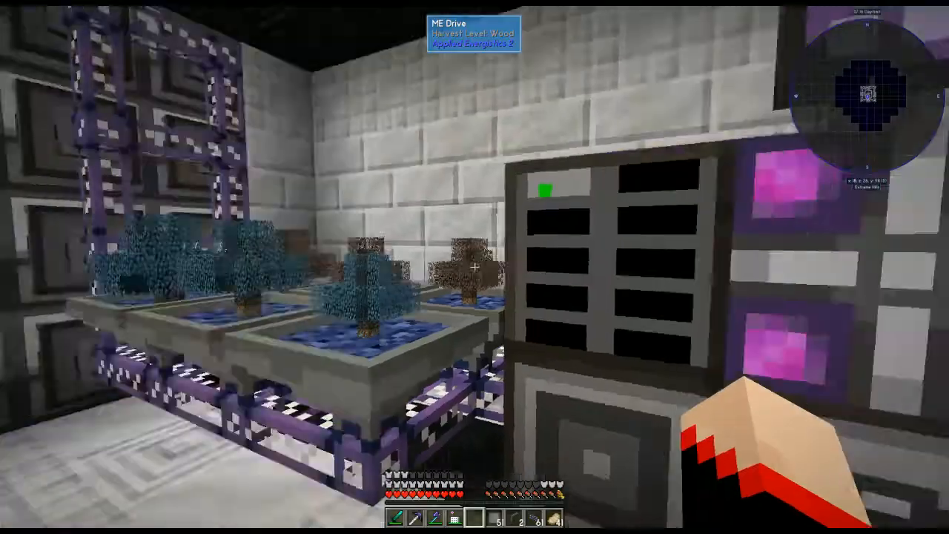
mouse_move(475, 267)
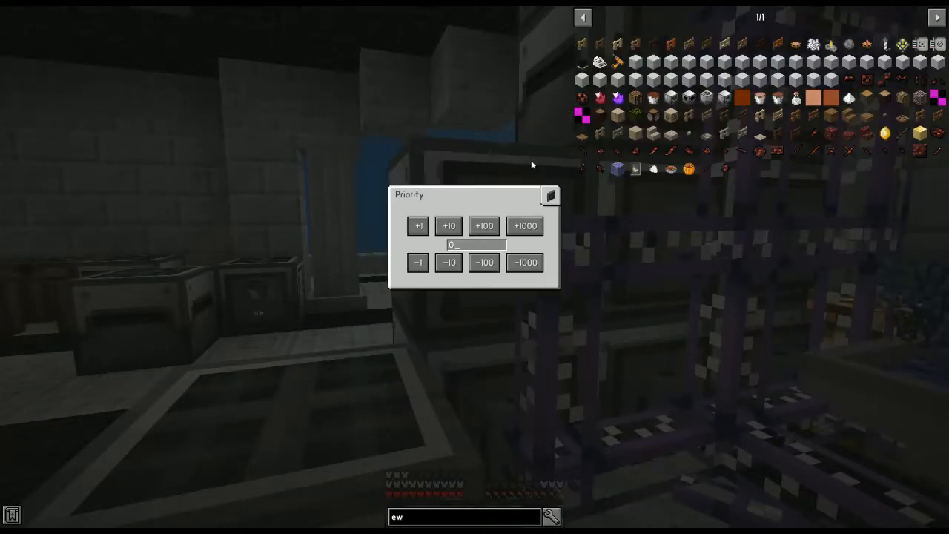
key("Escape")
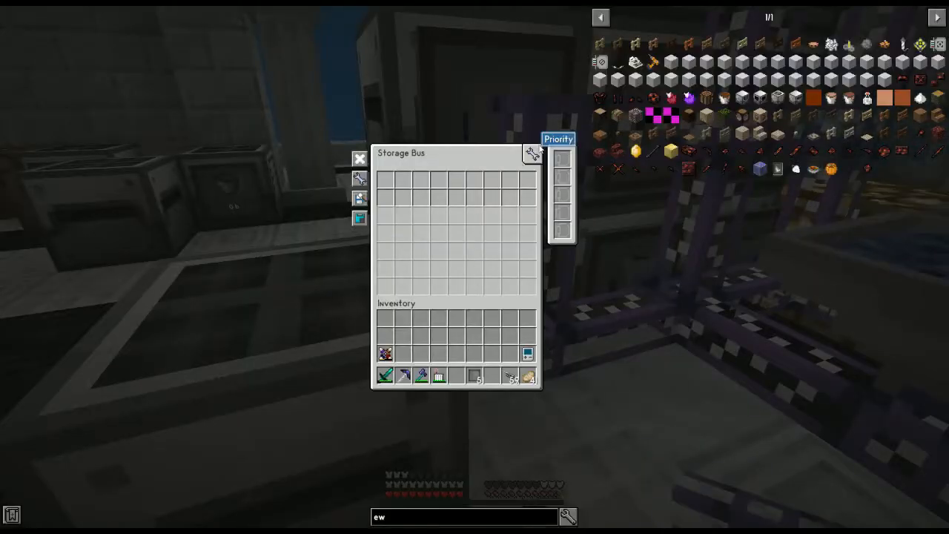
key("Escape")
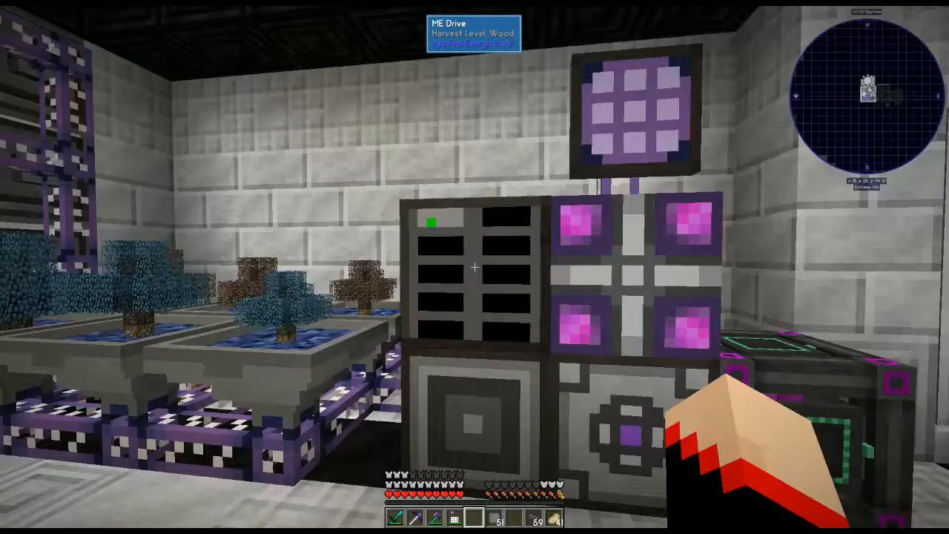
Shift-click many Diamond Leaves stacks from the ME Terminal into the inventory.
key("e")
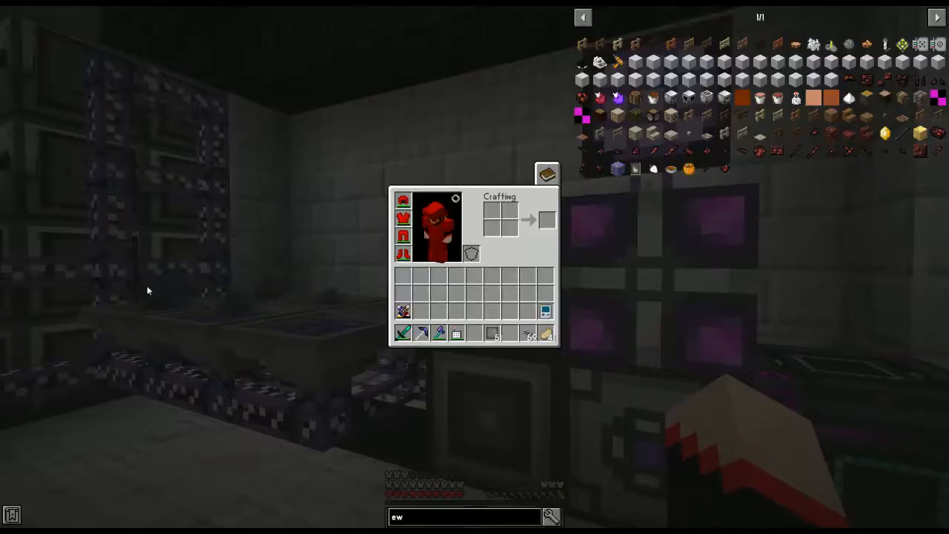
key("Escape")
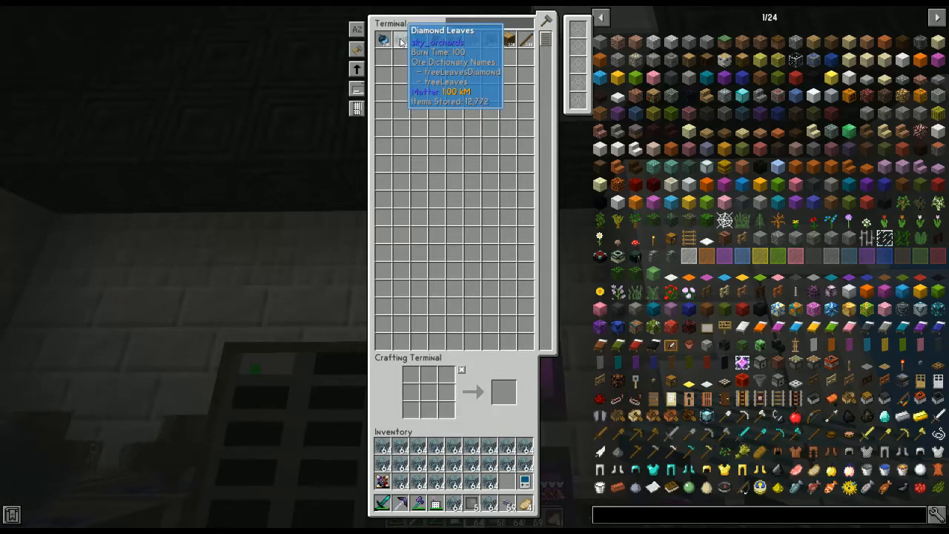
key("Escape")
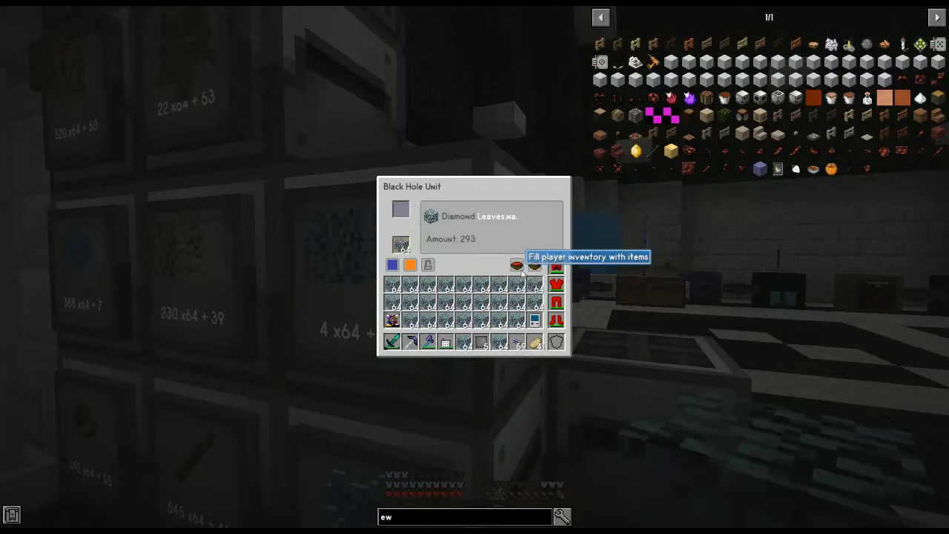
Empty the carried Diamond Leaves into their Black Hole Unit, raising it to 2,042.
left_click(517, 265)
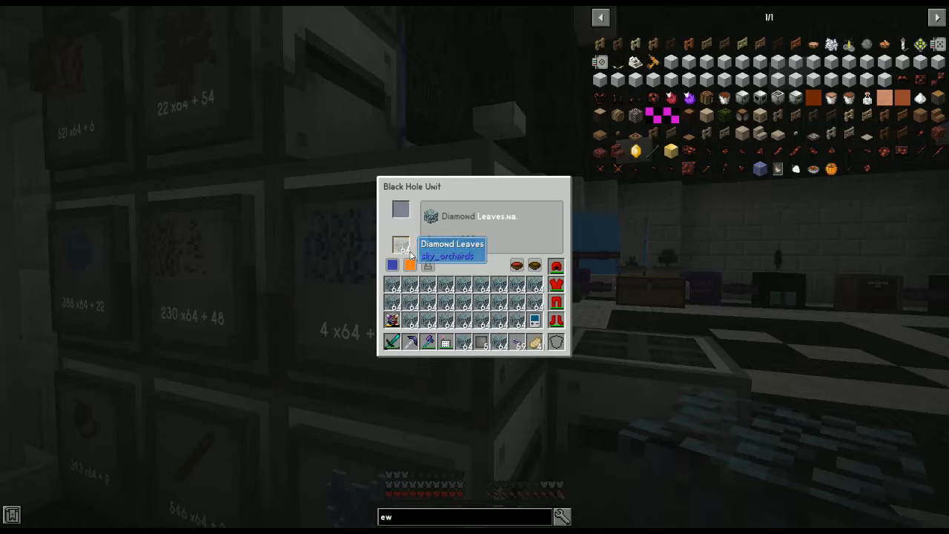
mouse_move(534, 265)
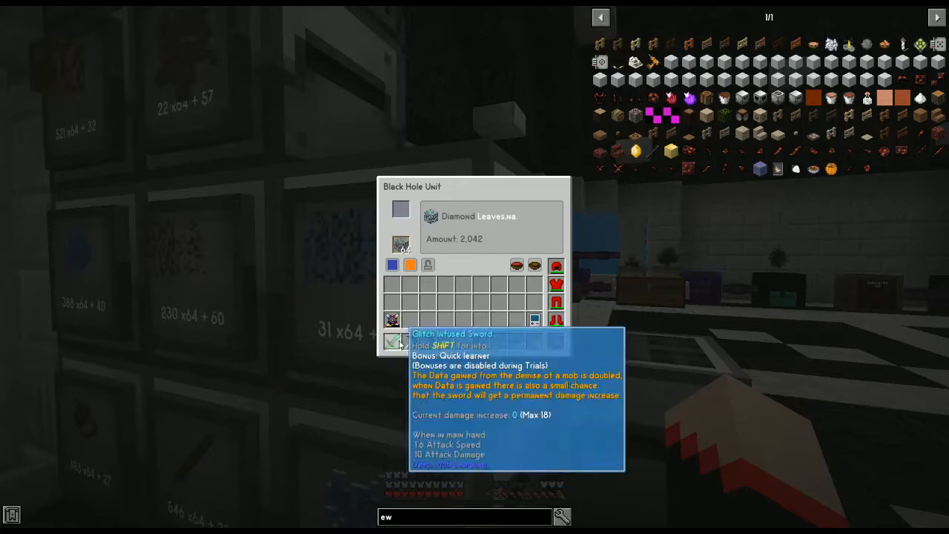
mouse_move(400, 245)
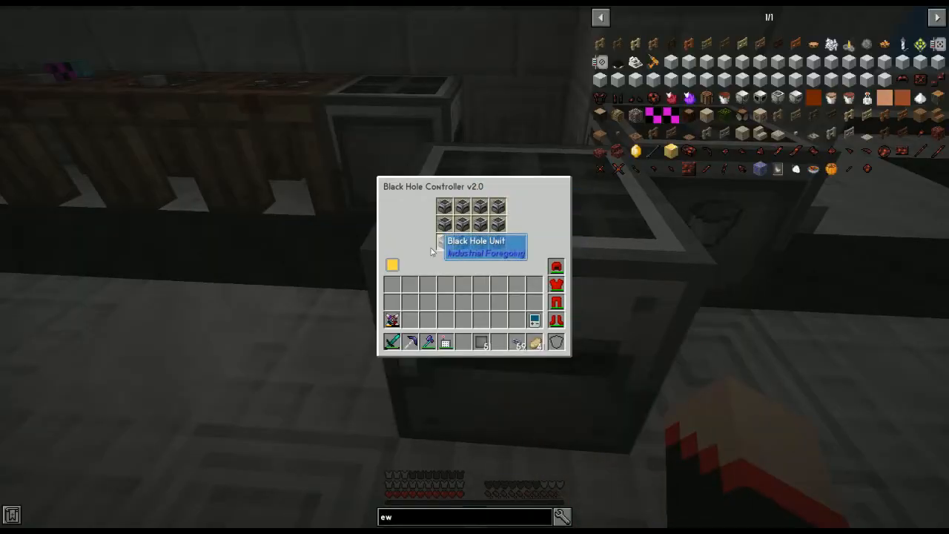
Close the Black Hole Controller view and mine the Black Hole Units off the wall.
key("Escape")
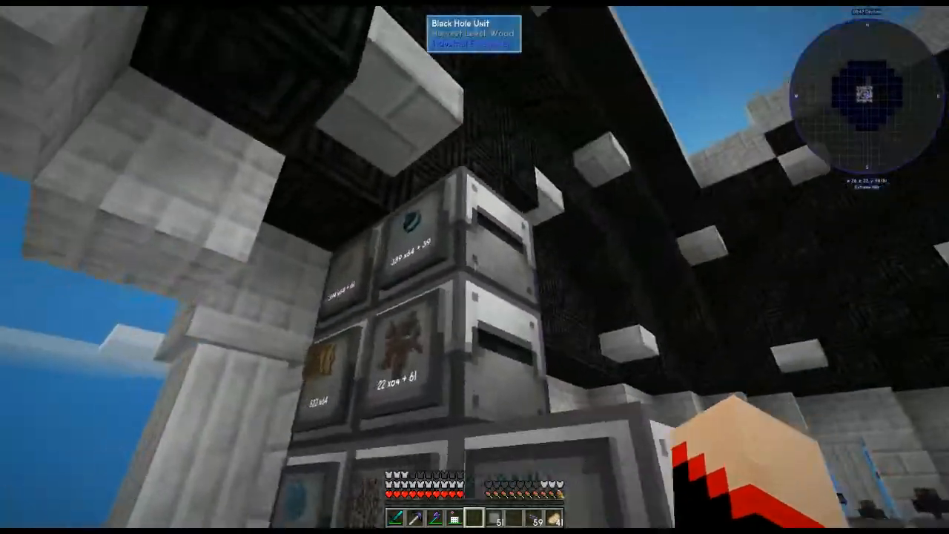
mouse_move(475, 267)
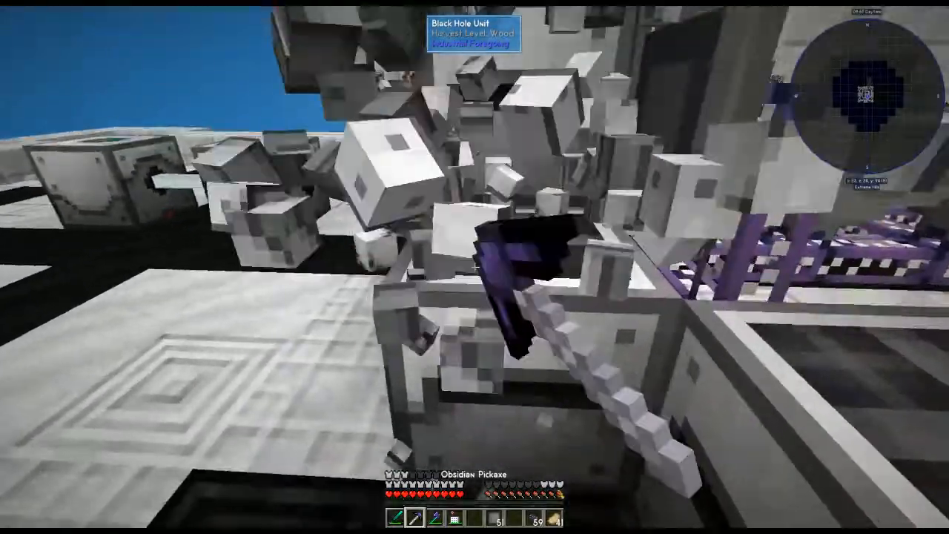
mouse_move(475, 267)
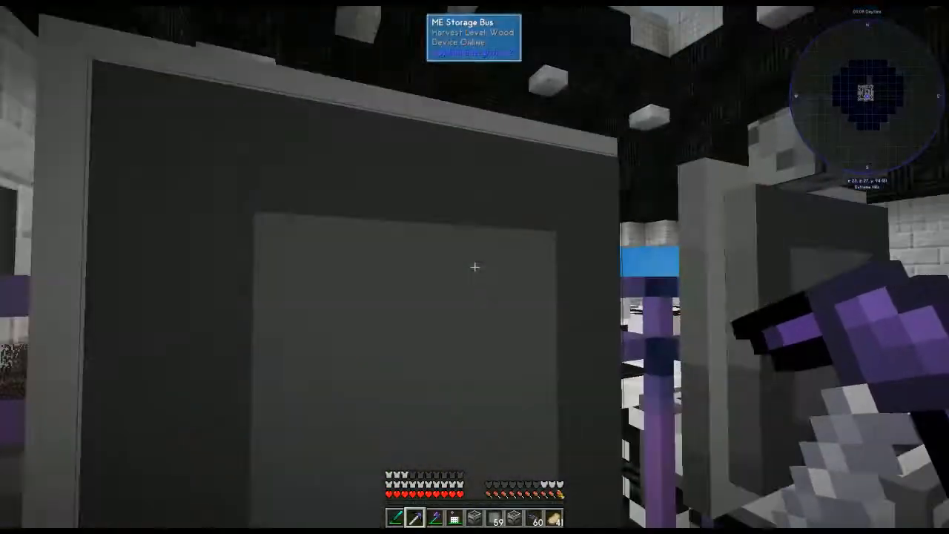
mouse_move(475, 267)
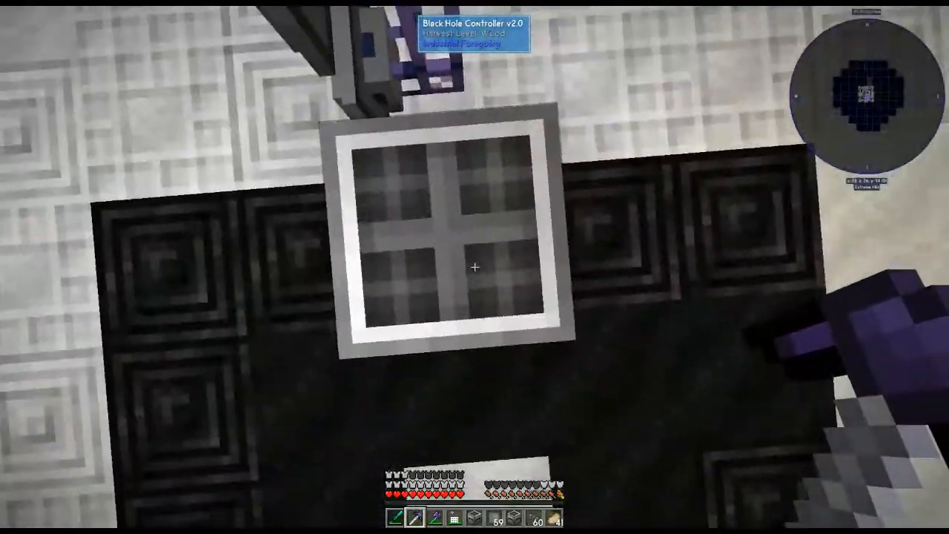
Load ten Black Hole Units into the controller's slots and mine off an old ME Storage Bus.
right_click(474, 267)
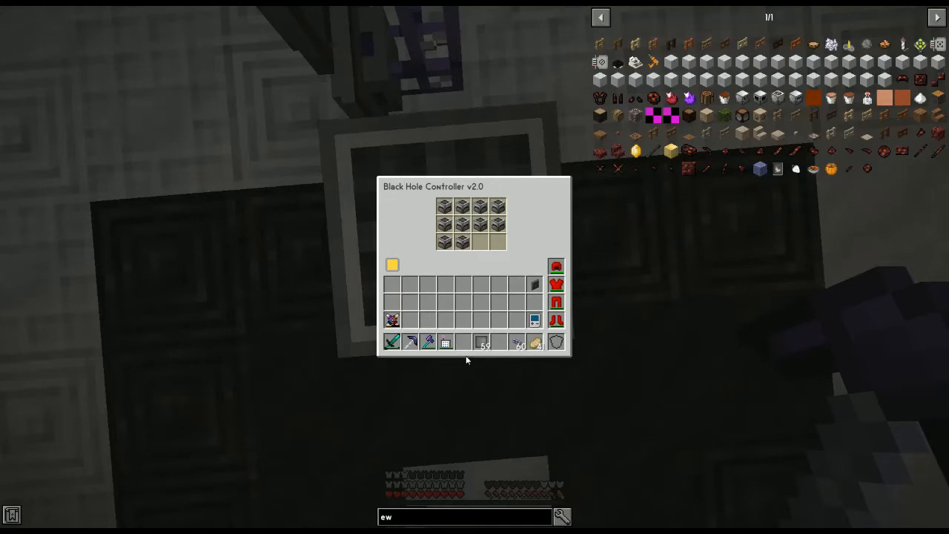
key("Escape")
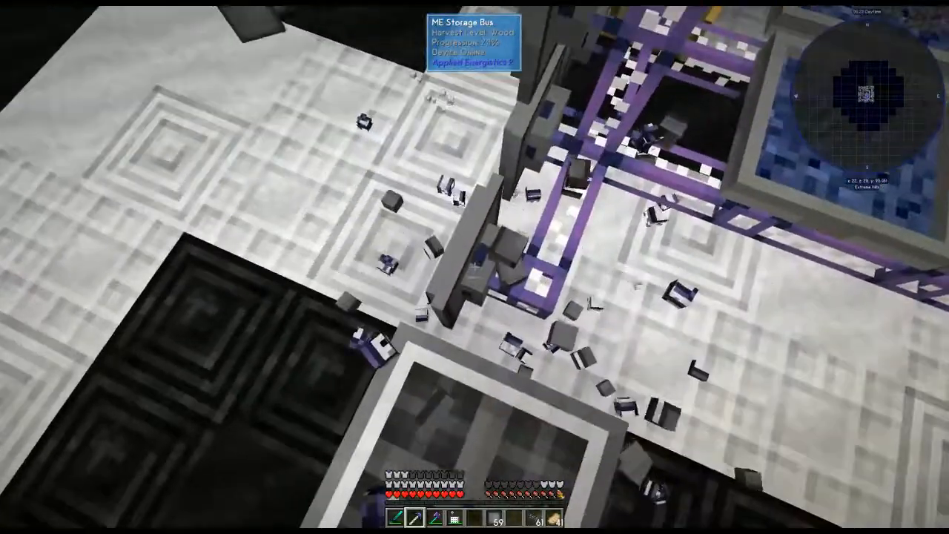
key("e")
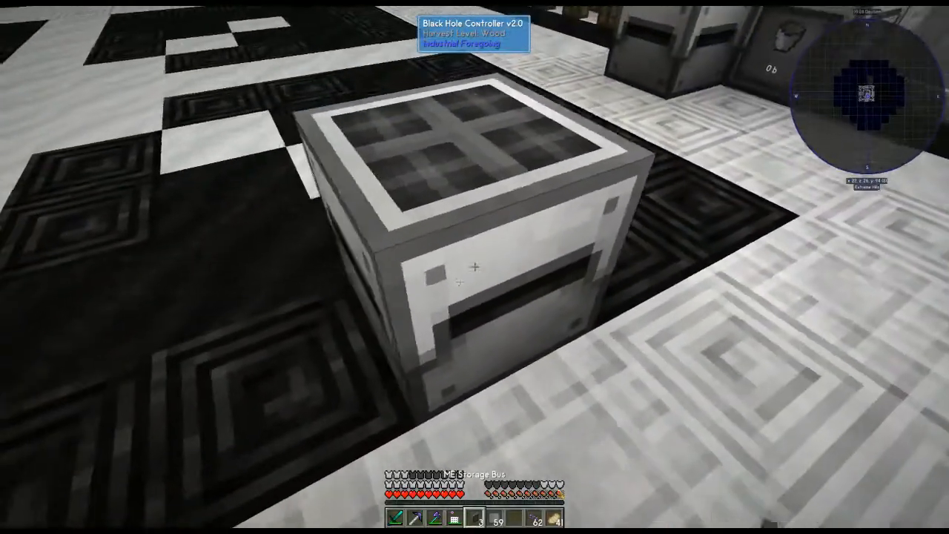
mouse_move(475, 267)
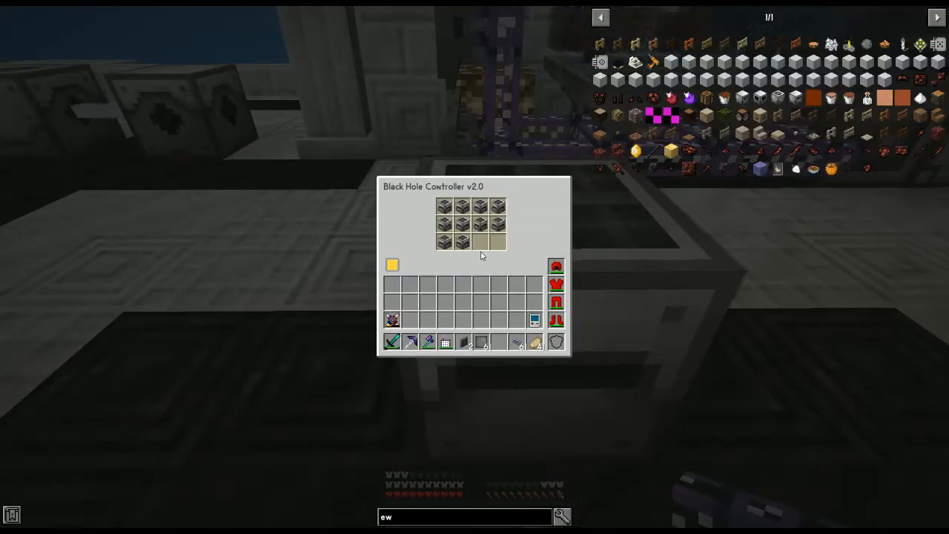
Place an ME Storage Bus on the controller and confirm a unit still holds 35,261 Sticks.
key("Escape")
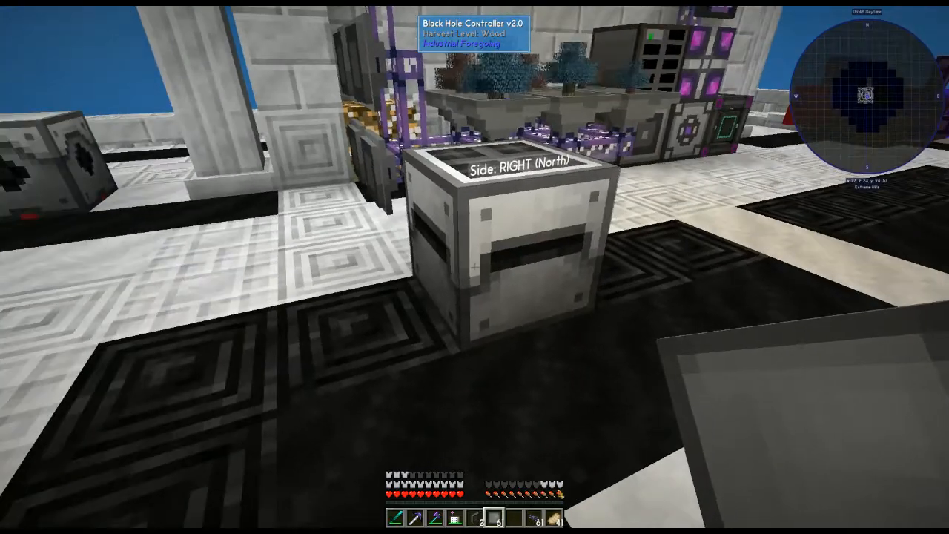
mouse_move(497, 267)
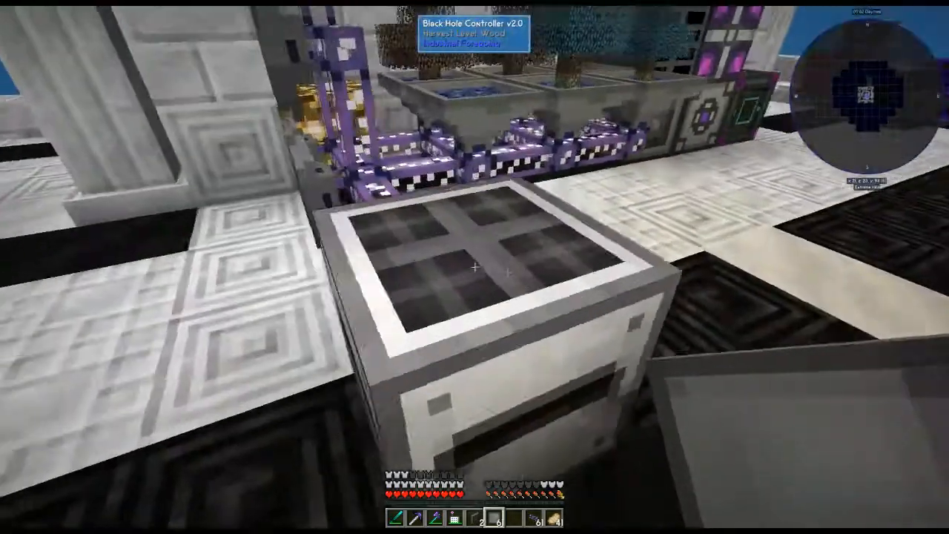
right_click(474, 271)
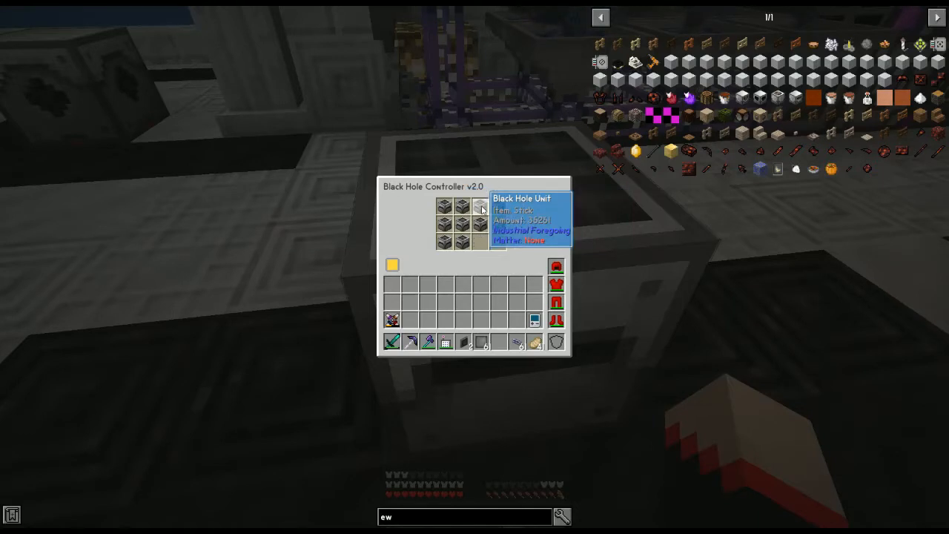
key("Escape")
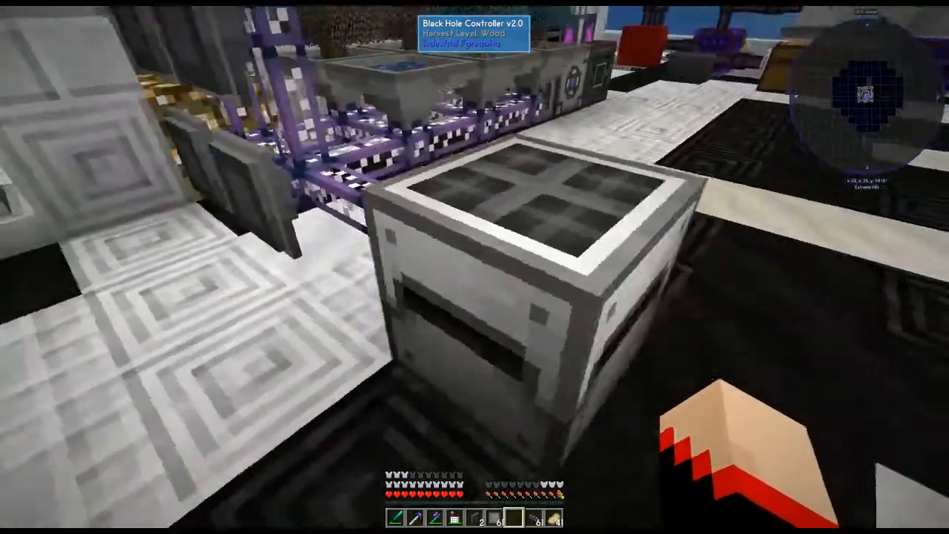
mouse_move(475, 267)
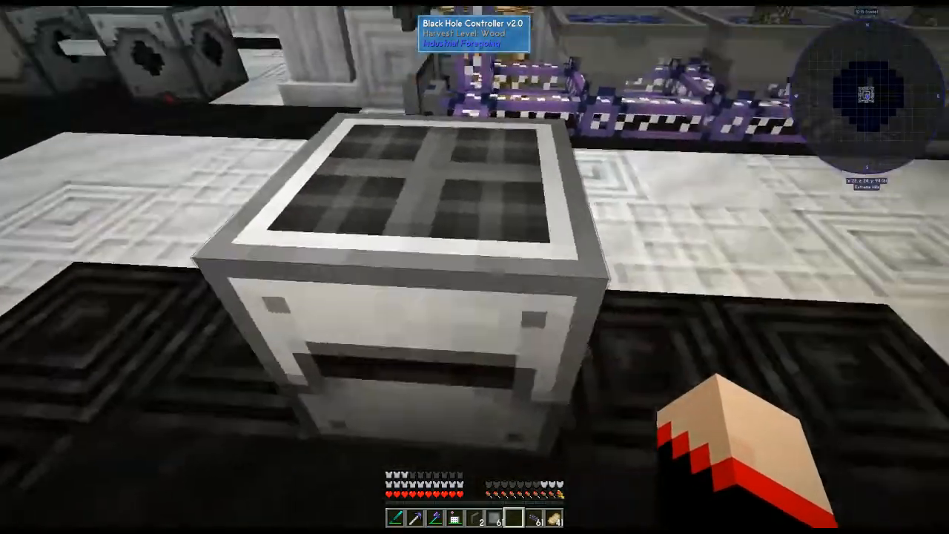
mouse_move(475, 267)
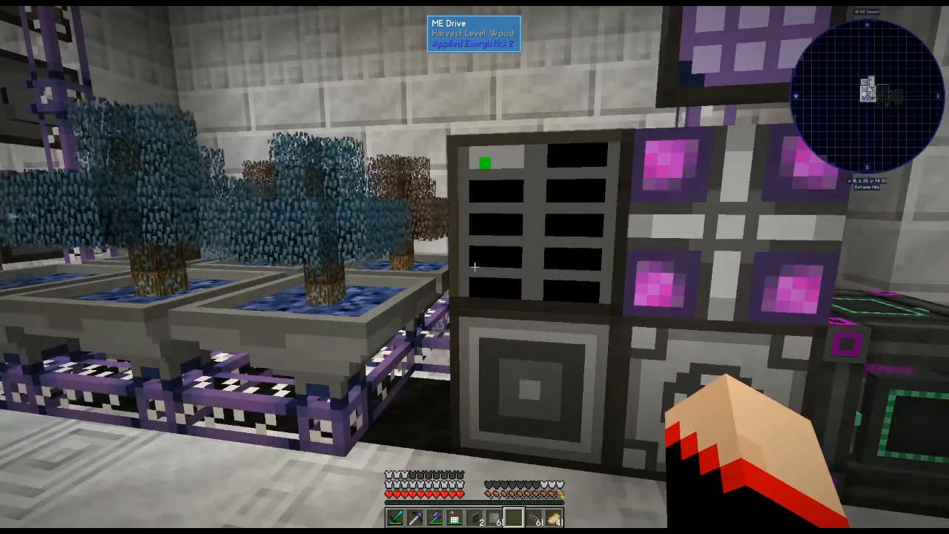
mouse_move(475, 267)
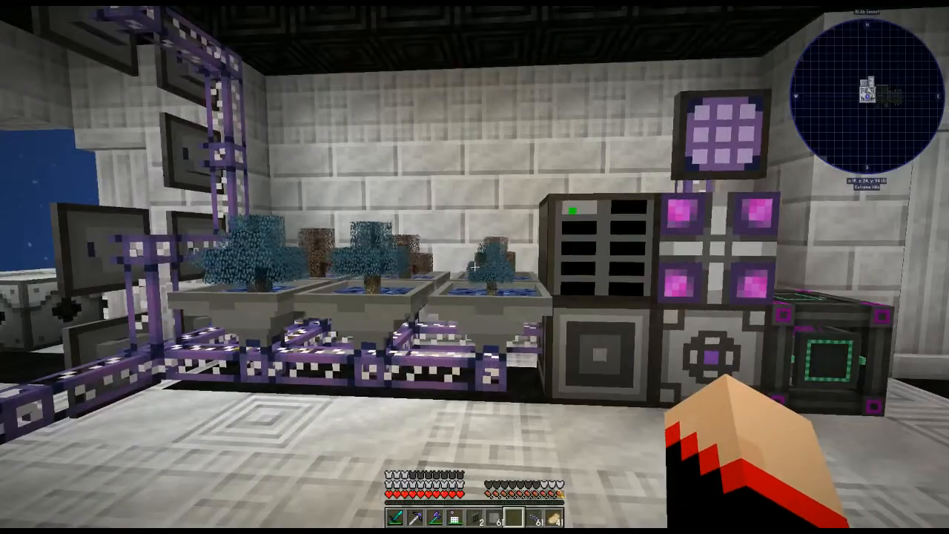
mouse_move(475, 267)
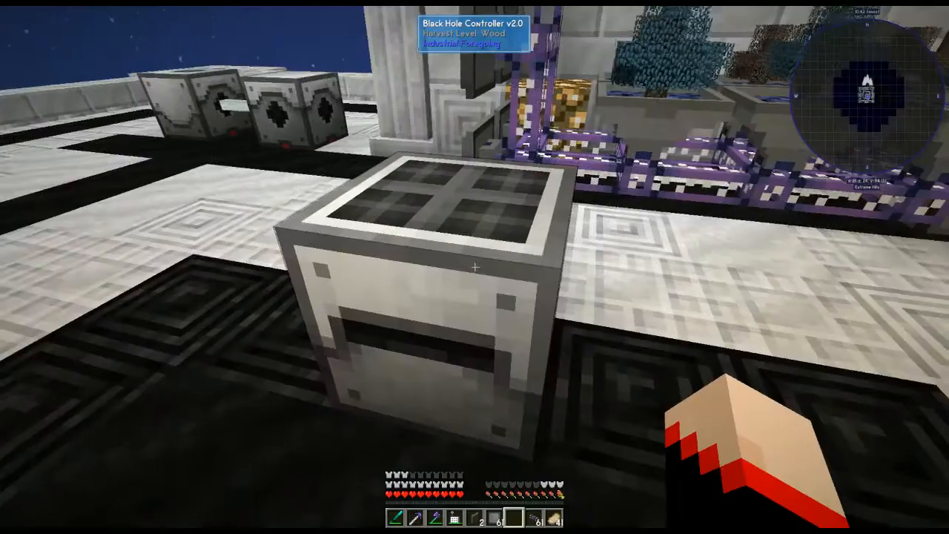
mouse_move(475, 267)
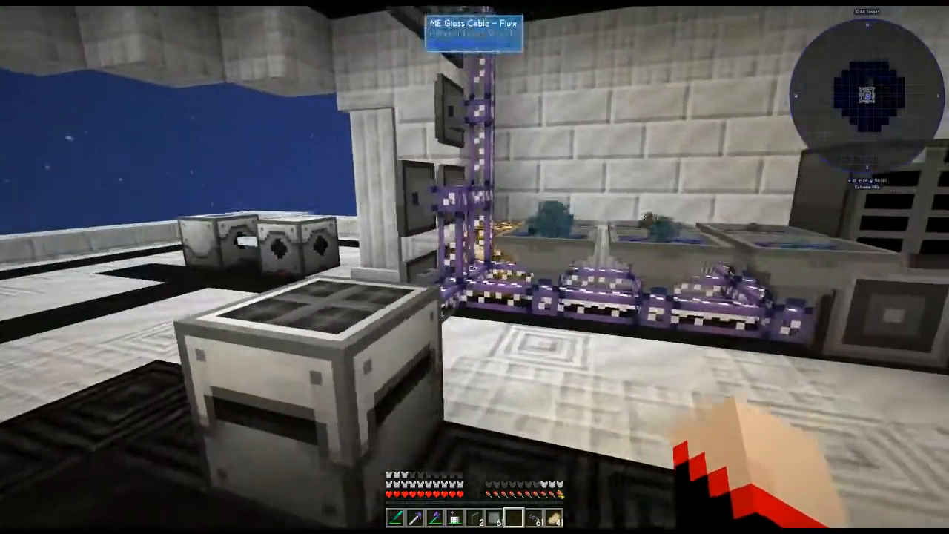